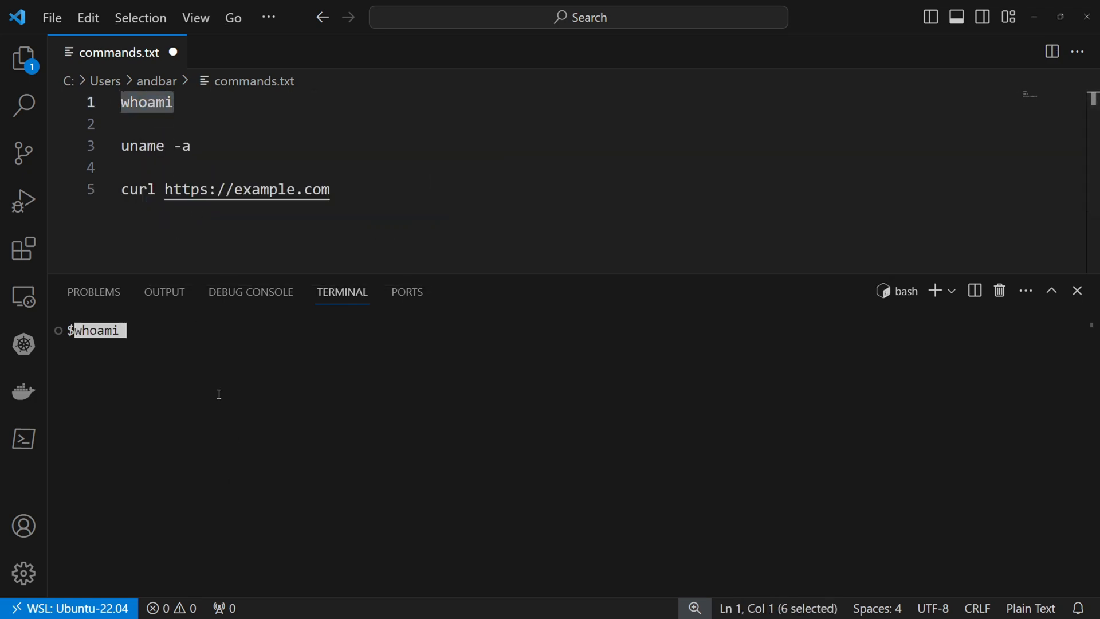
Step: Execute the whoami and uname -a lines from commands.txt in the WSL bash terminal
right_click(146, 146)
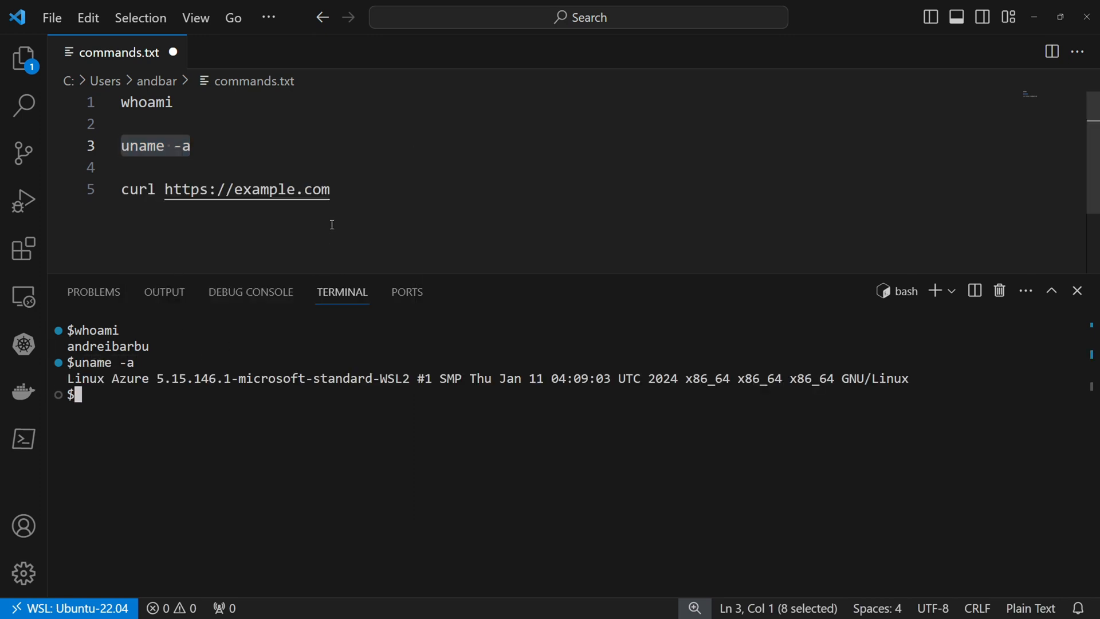
right_click(225, 189)
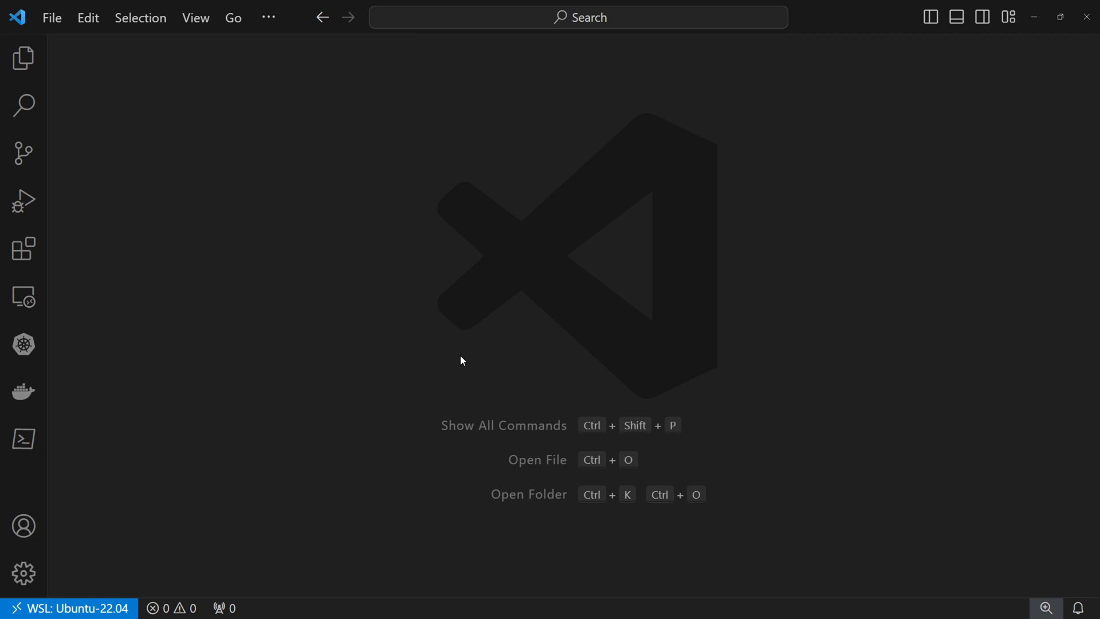
mouse_move(410, 401)
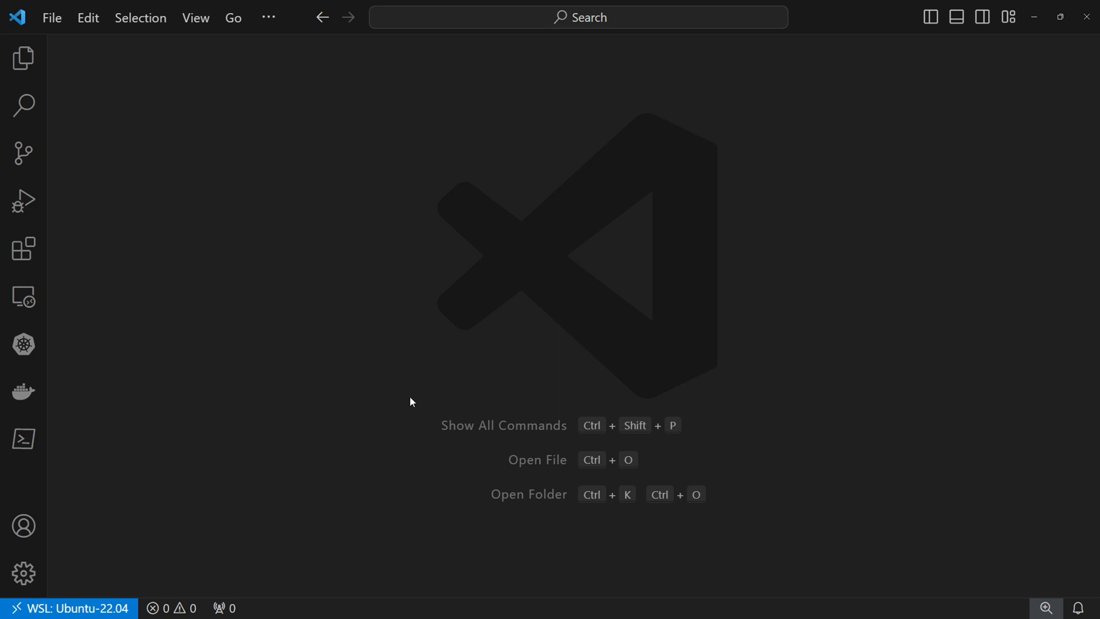
mouse_move(374, 543)
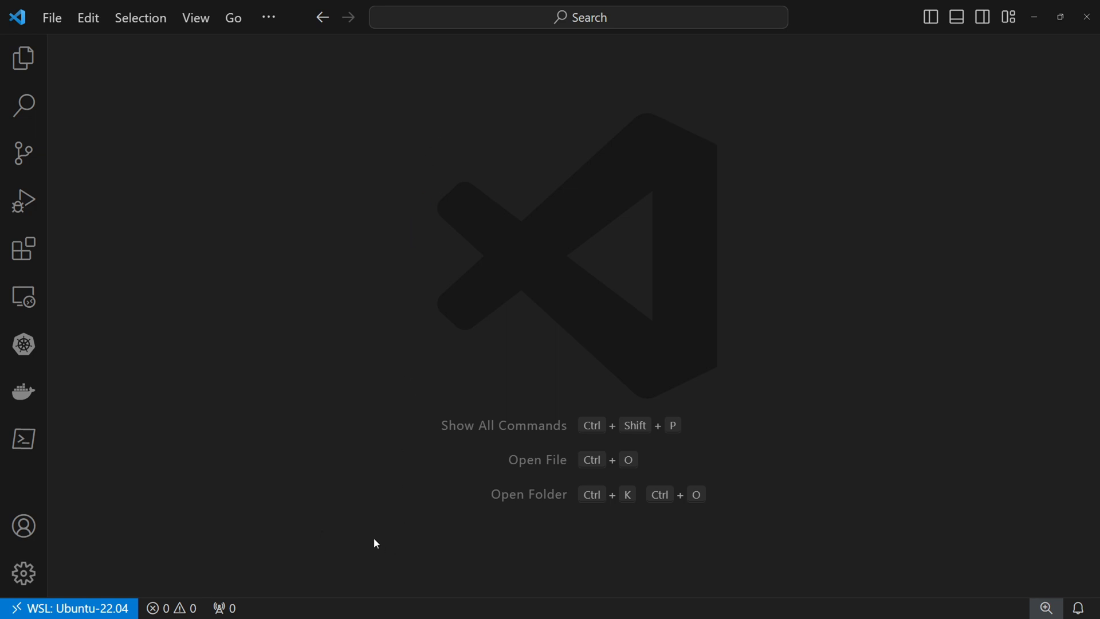
mouse_move(272, 65)
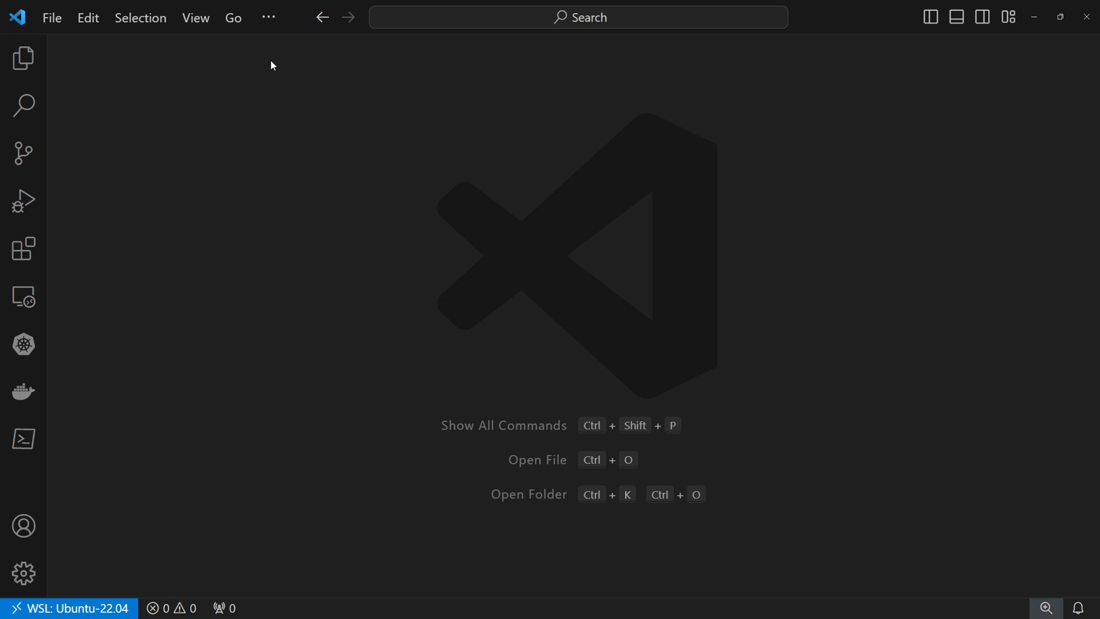
Step: Toggle the bottom panel on to show the Terminal tab at a bash prompt
click(268, 16)
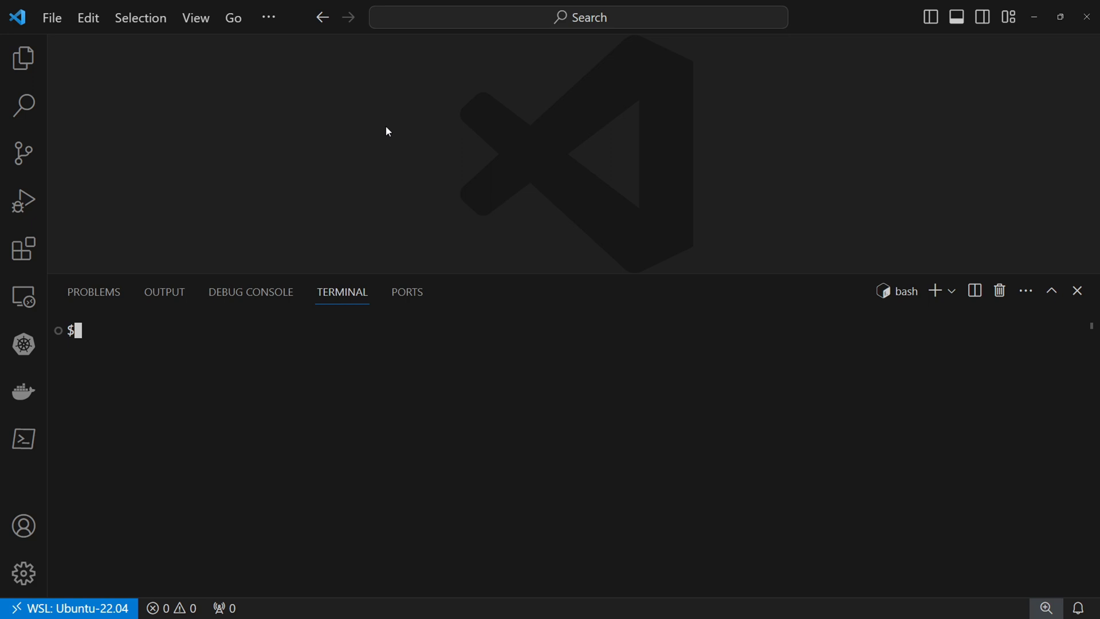
mouse_move(70, 50)
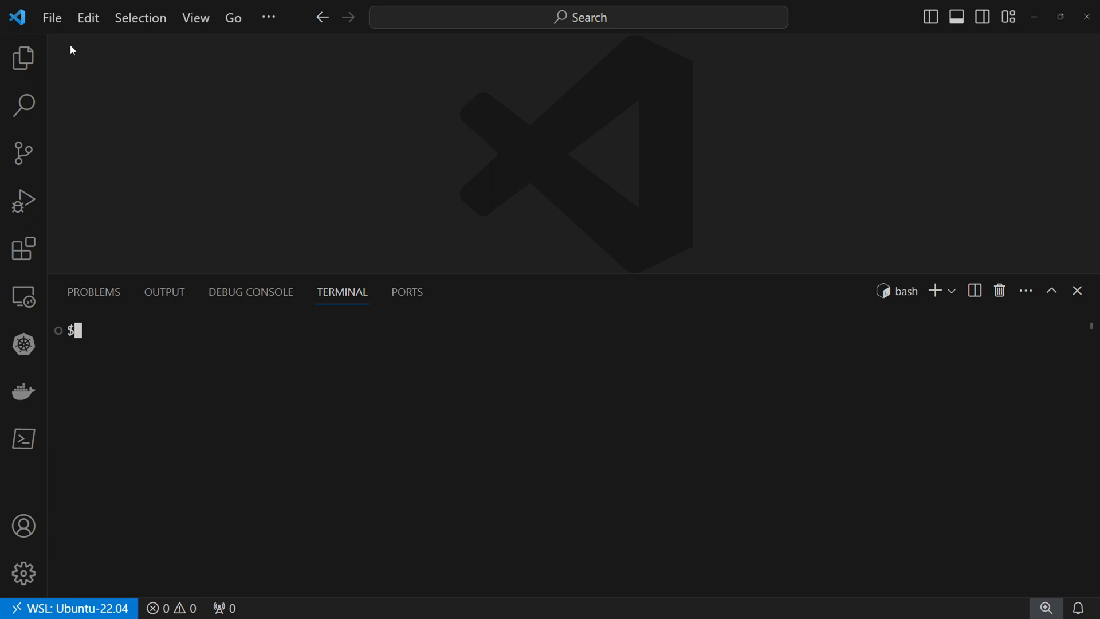
click(51, 17)
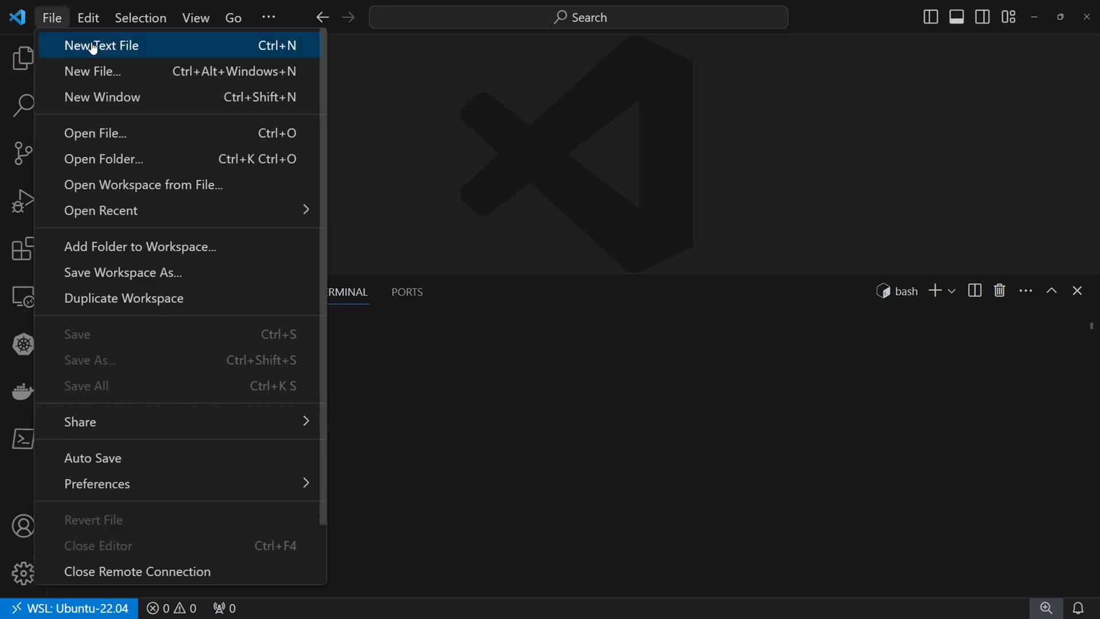
click(101, 45)
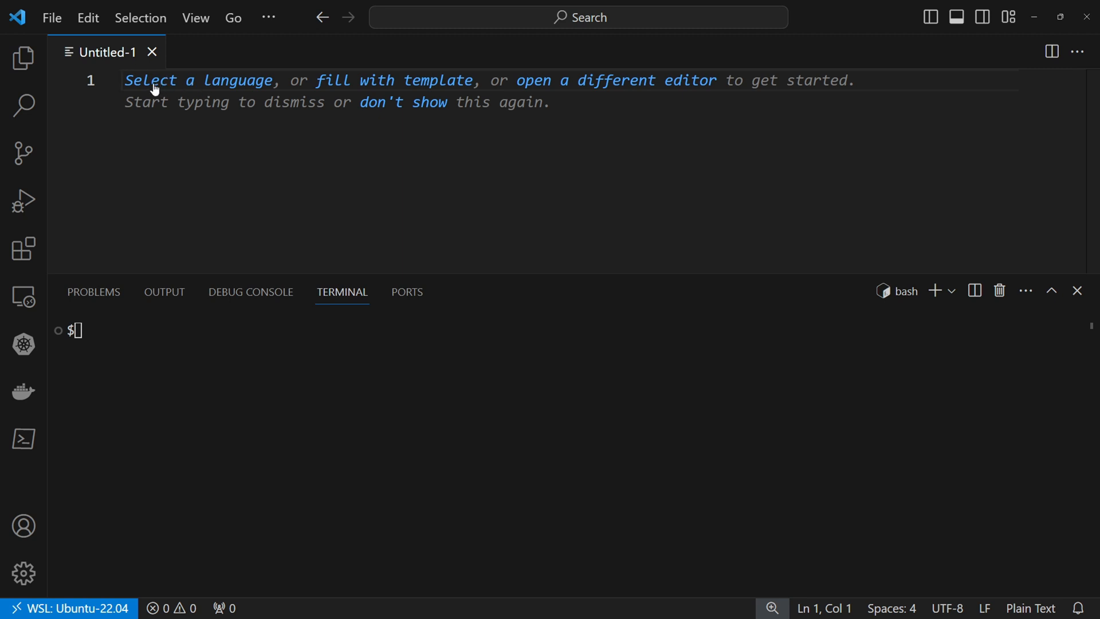
text(whoami)
text(curl https://ex)
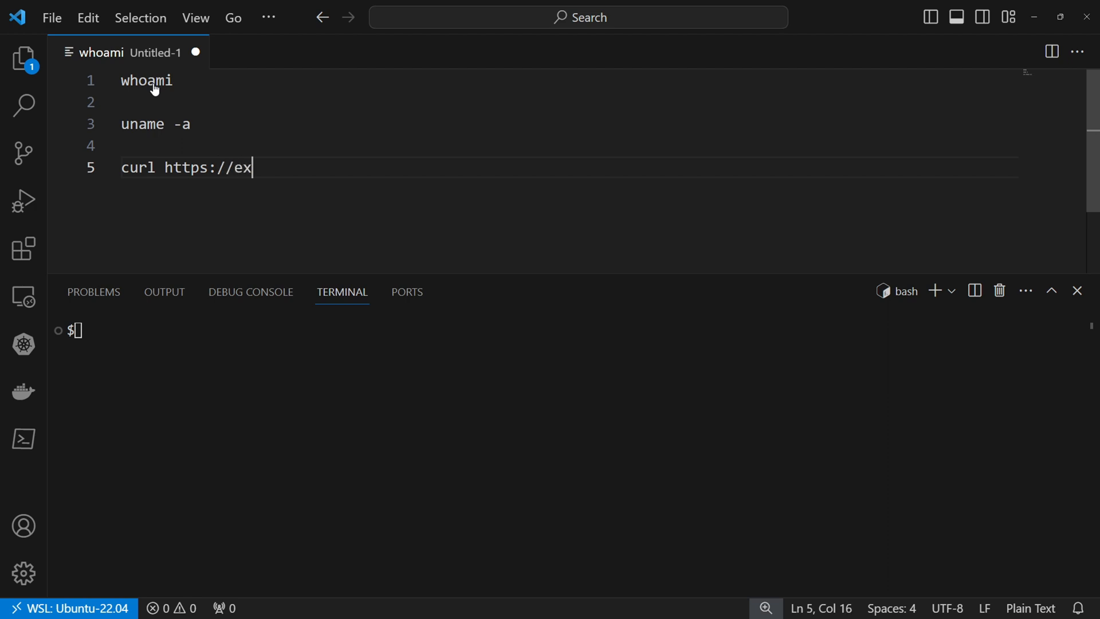
text(ample.com)
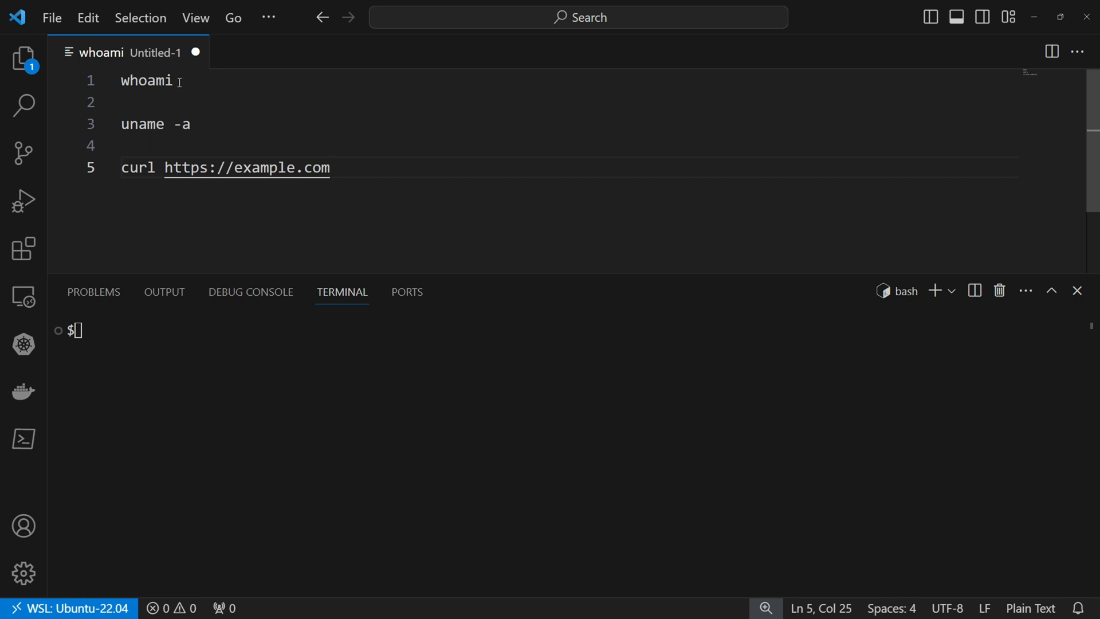
Step: Search the Keyboard Shortcuts editor for 'run selected text'
click(51, 16)
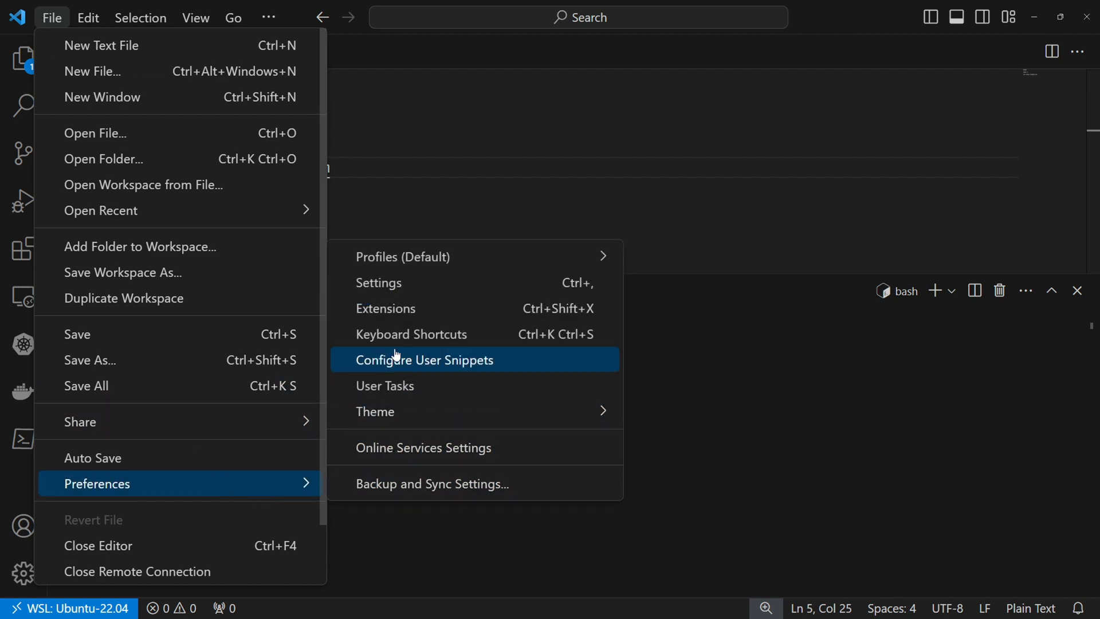
click(411, 334)
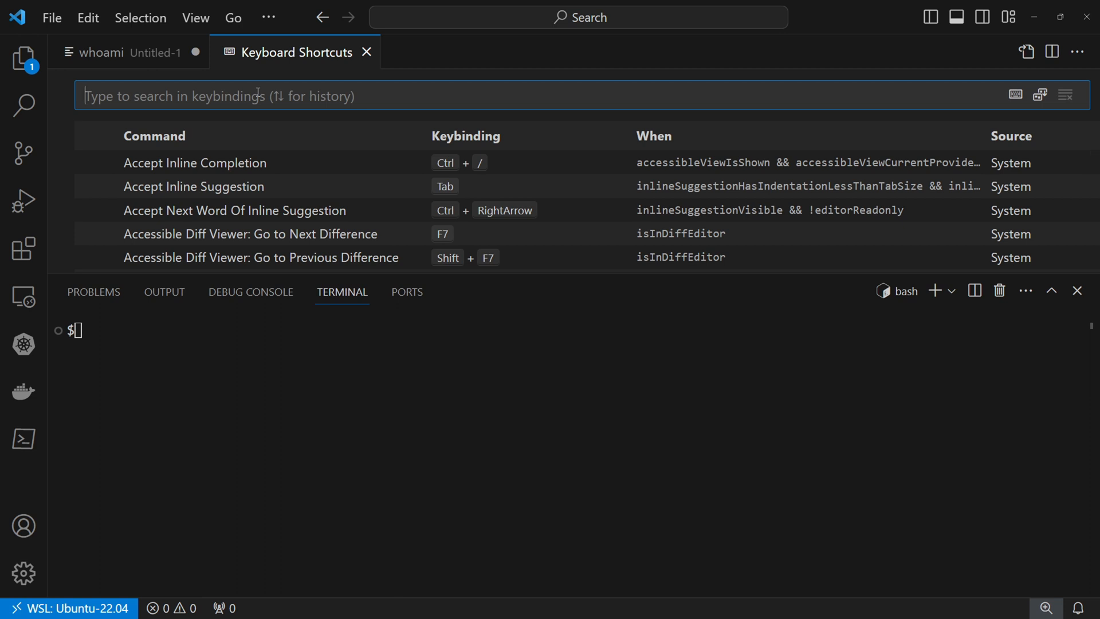
text(run sele)
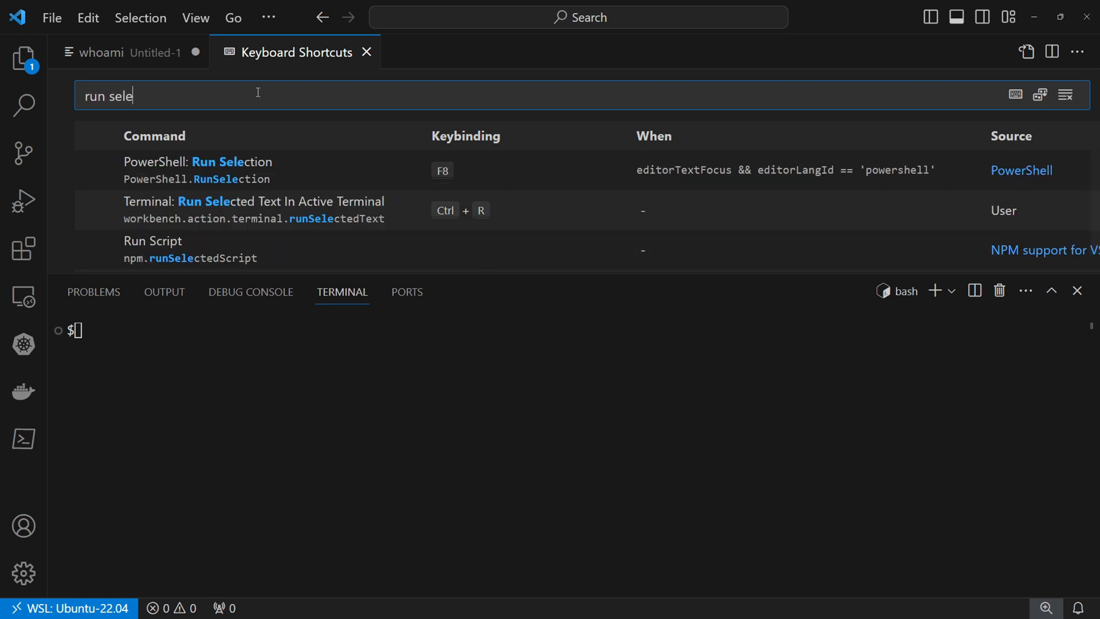
text(cted text)
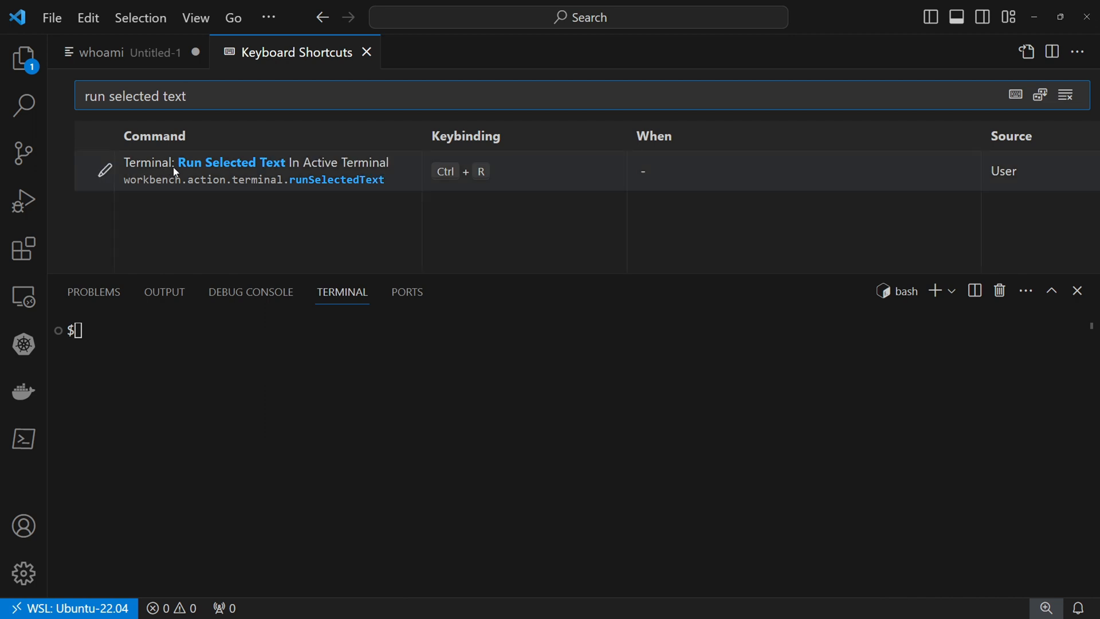
mouse_move(259, 177)
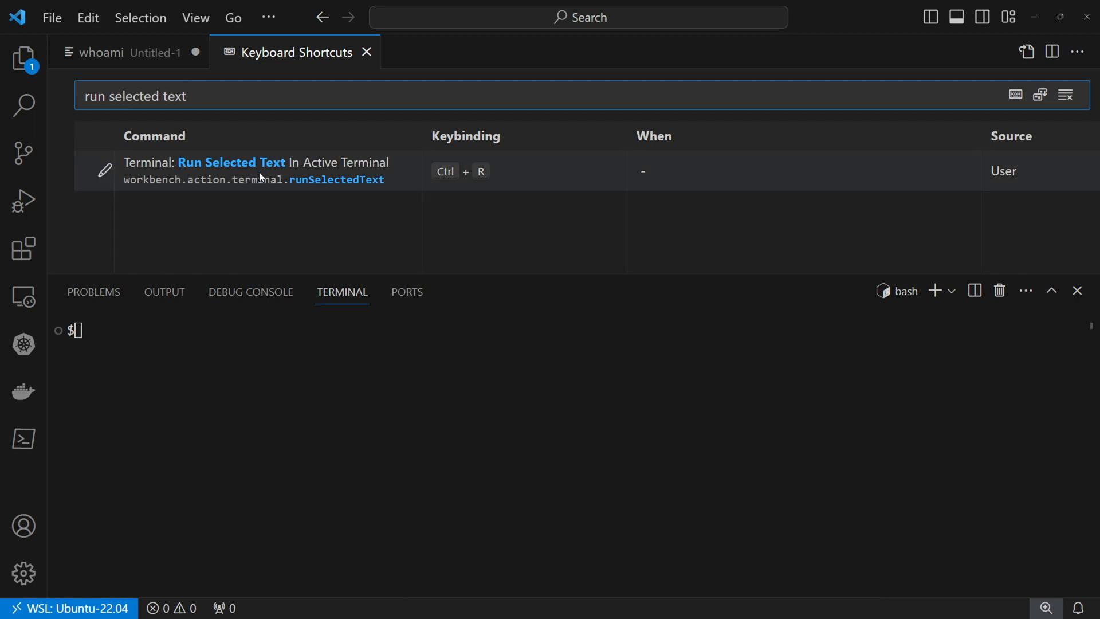
mouse_move(231, 169)
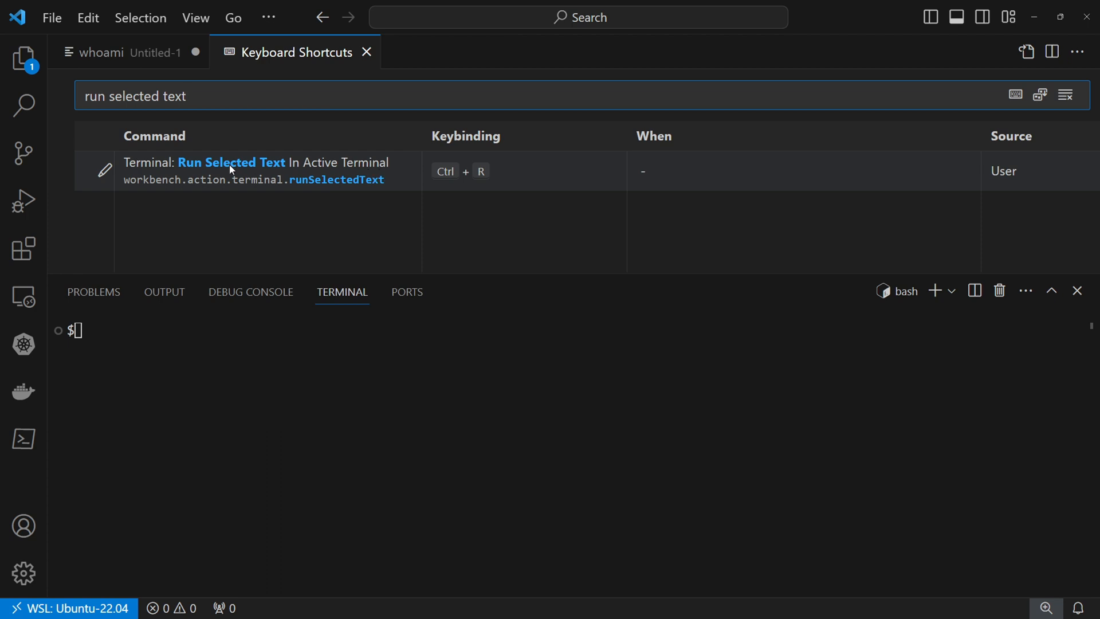
mouse_move(106, 170)
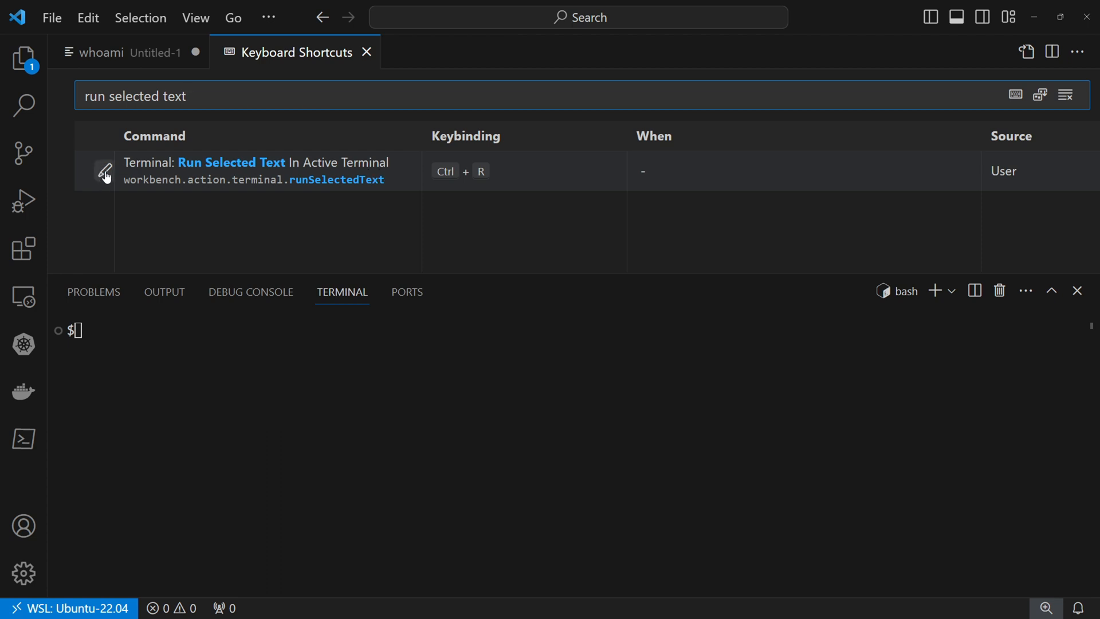
Step: Start editing the Run Selected Text In Active Terminal keybinding with its pencil icon
click(104, 171)
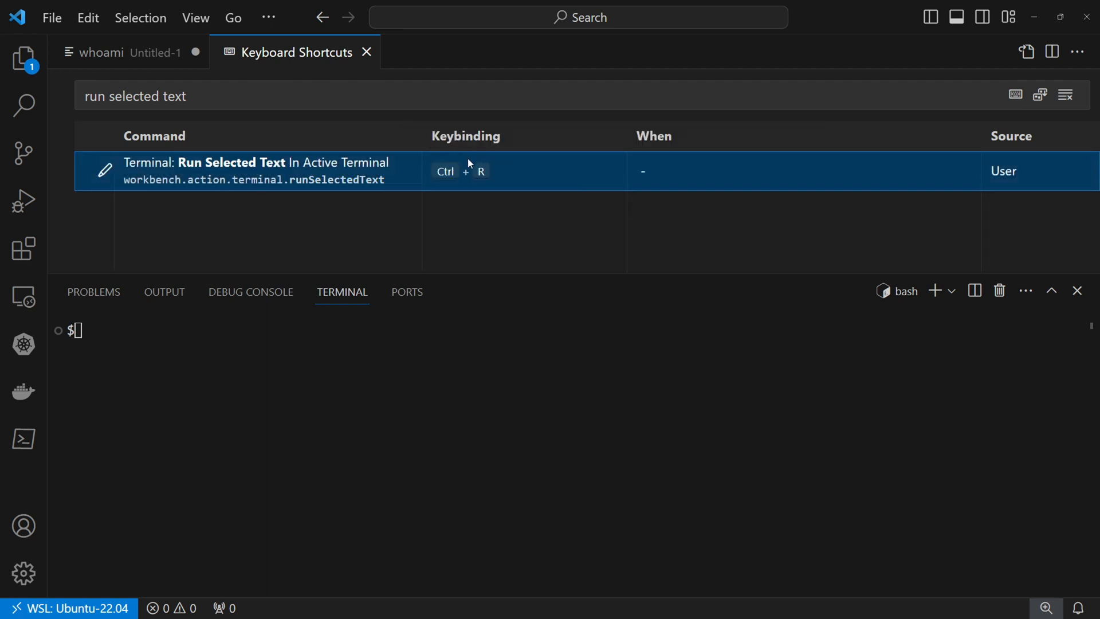
mouse_move(365, 52)
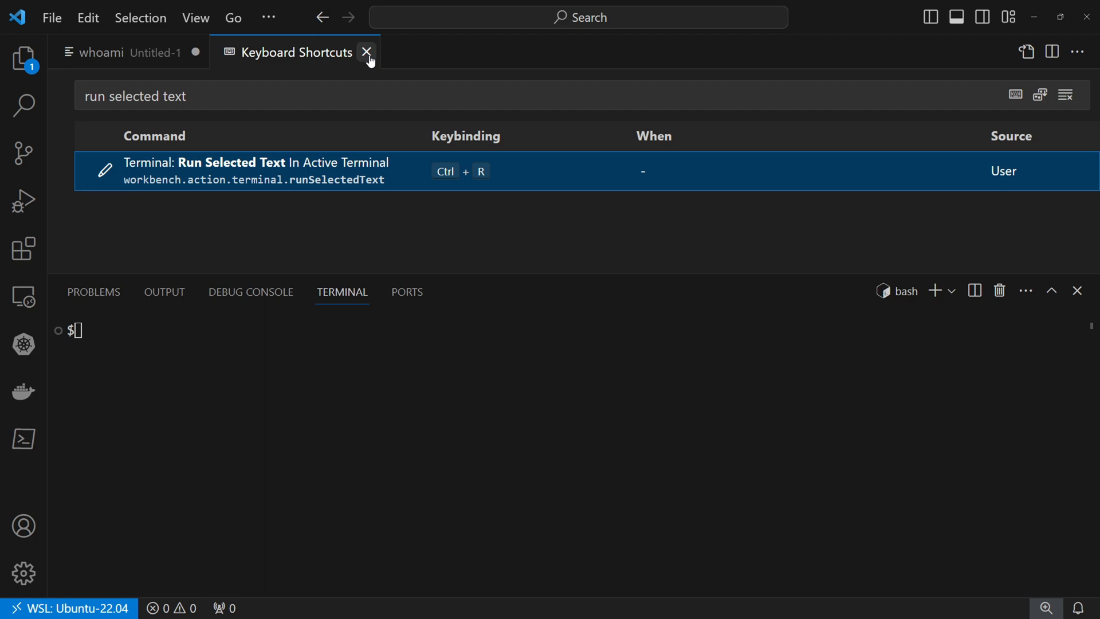
Step: Close the shortcuts editor, run curl and uname -a, then select the whole file
click(366, 53)
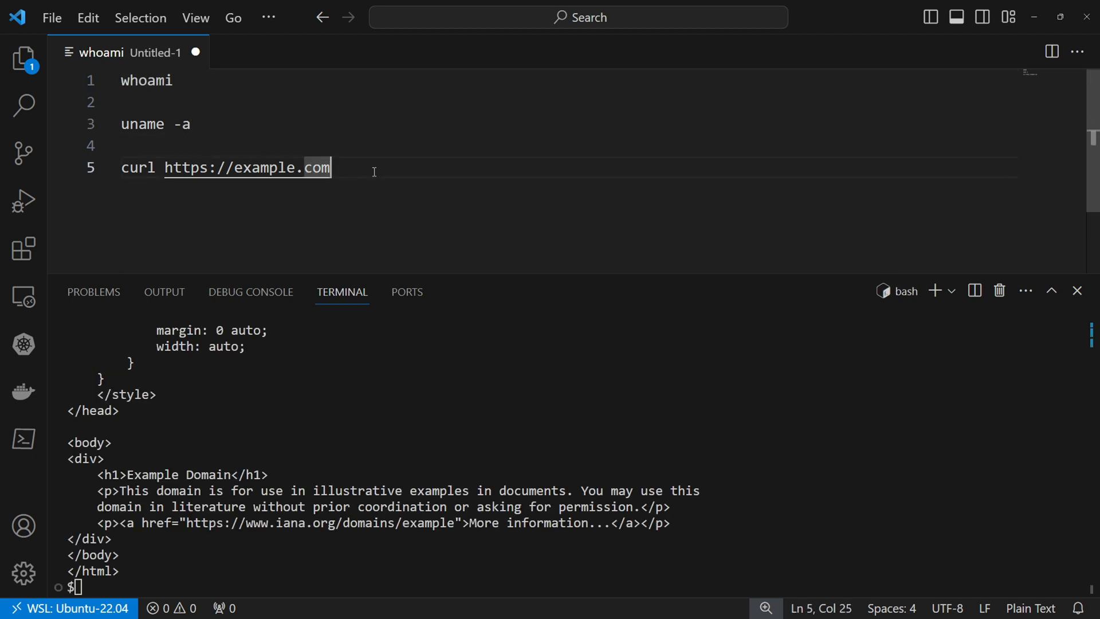
mouse_move(197, 575)
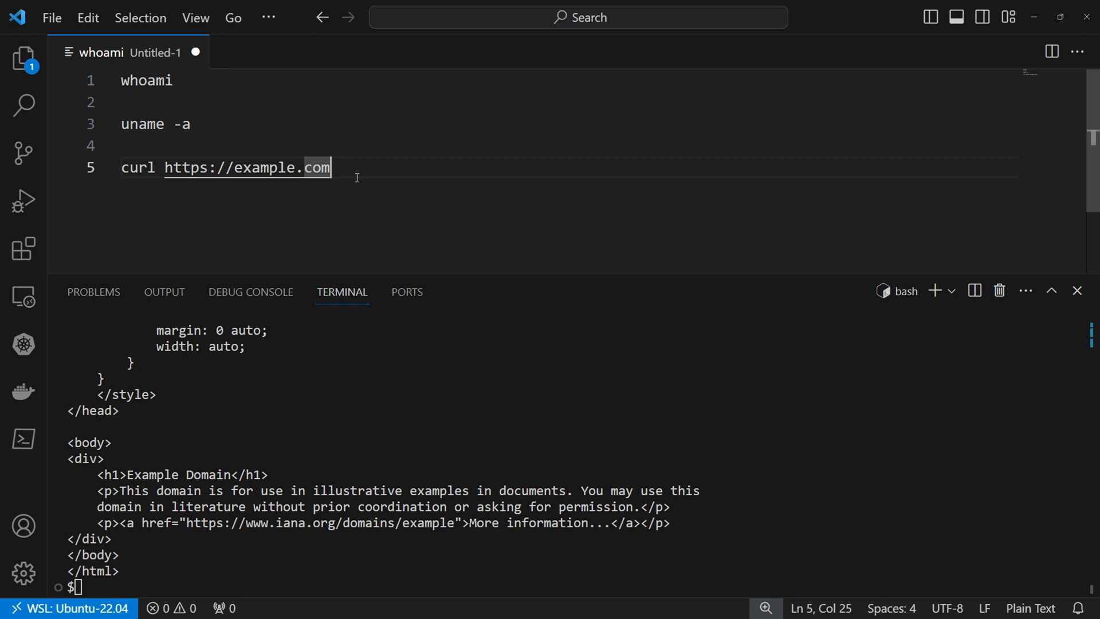
mouse_move(323, 136)
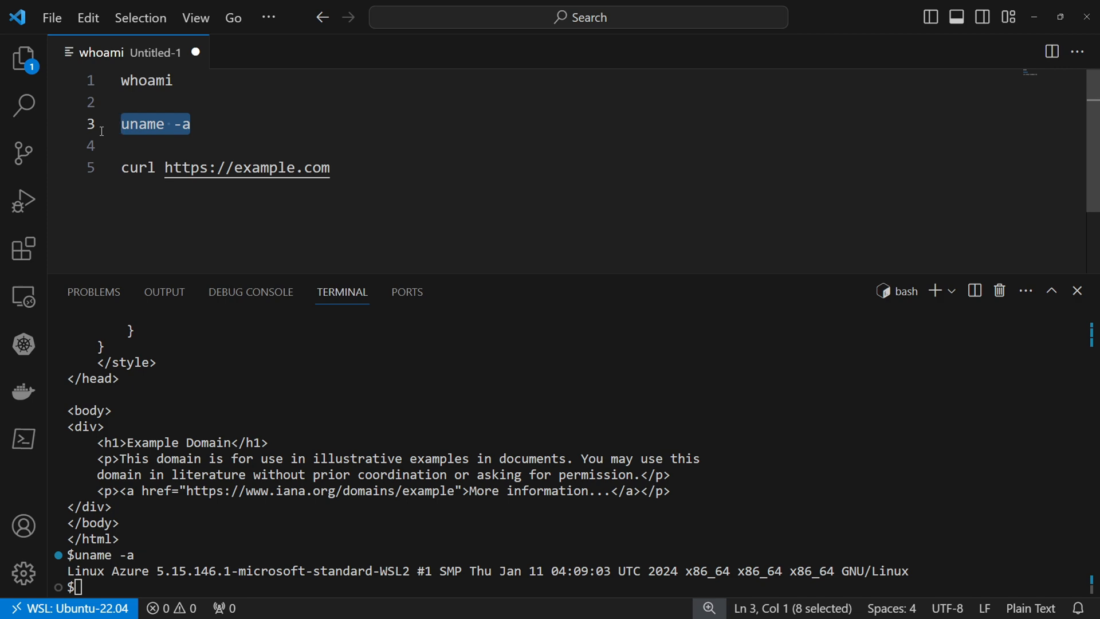
mouse_move(241, 155)
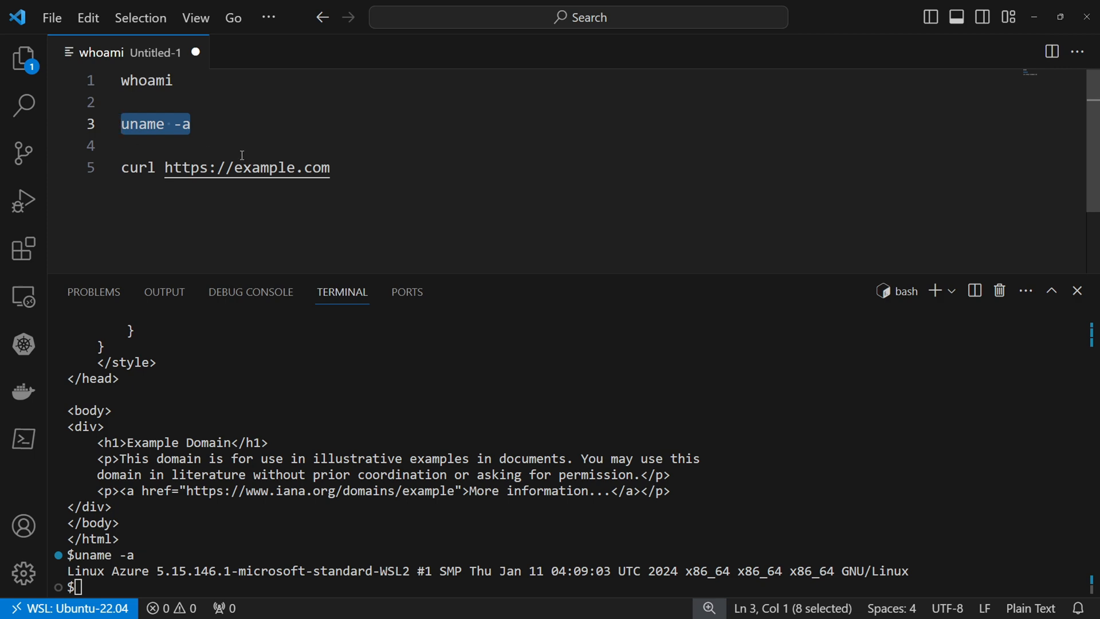
key(ctrl+a)
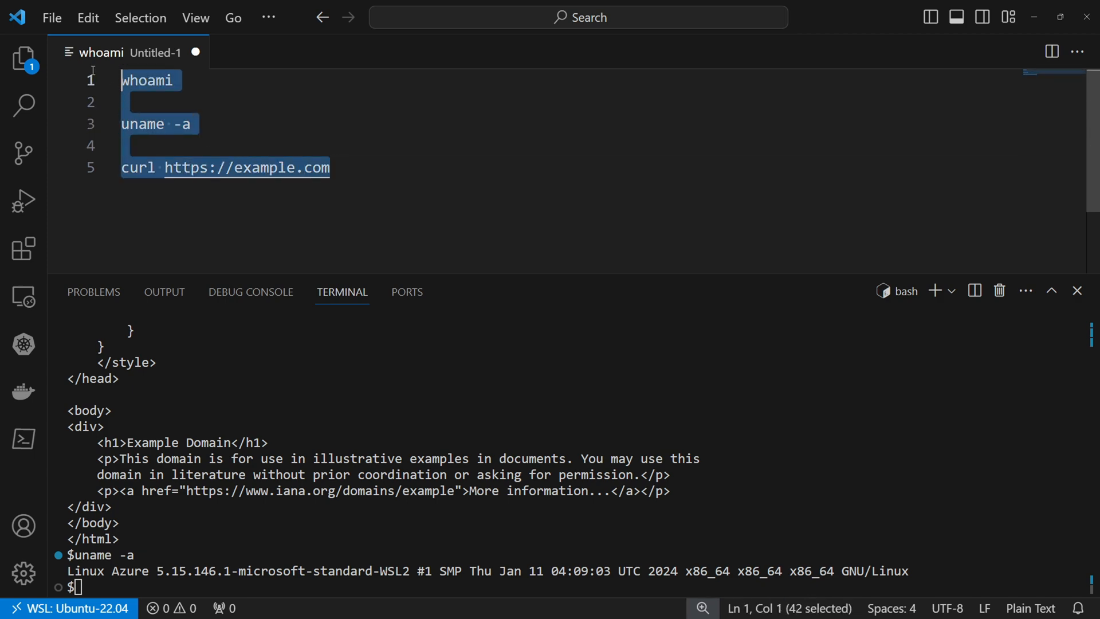
mouse_move(254, 118)
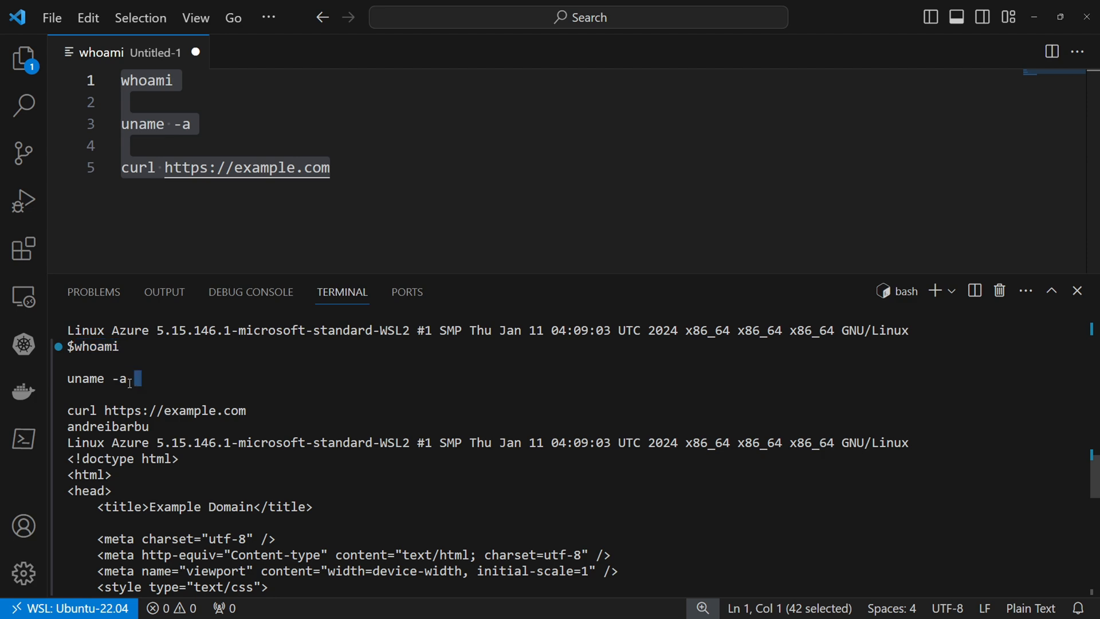
Step: Run all three commands at once and inspect the output lines down to the prompt
double_click(98, 378)
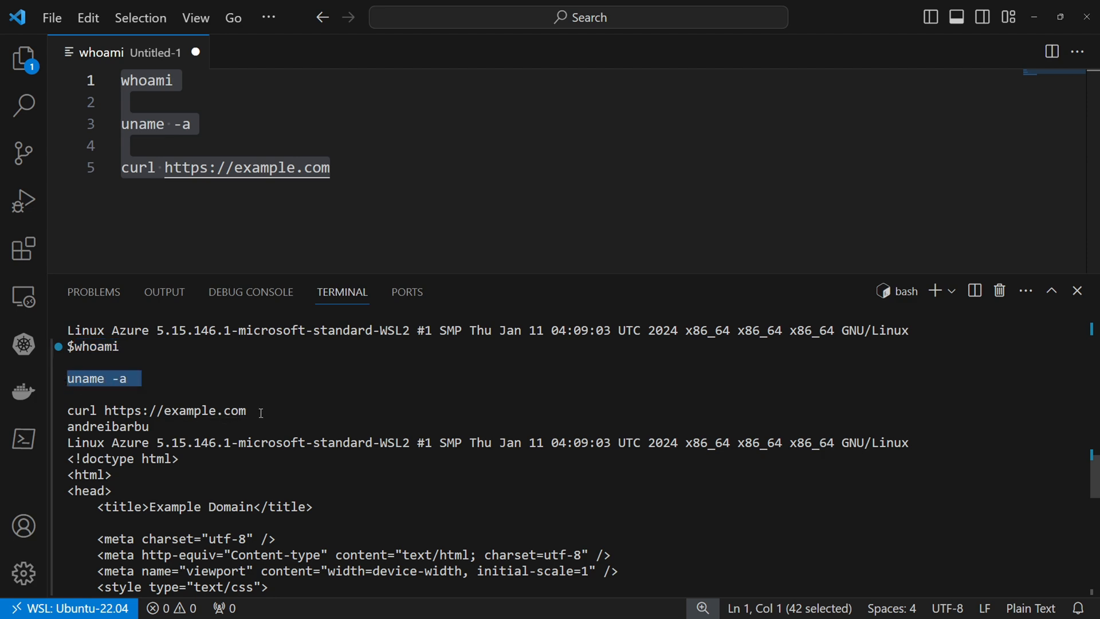
mouse_move(174, 410)
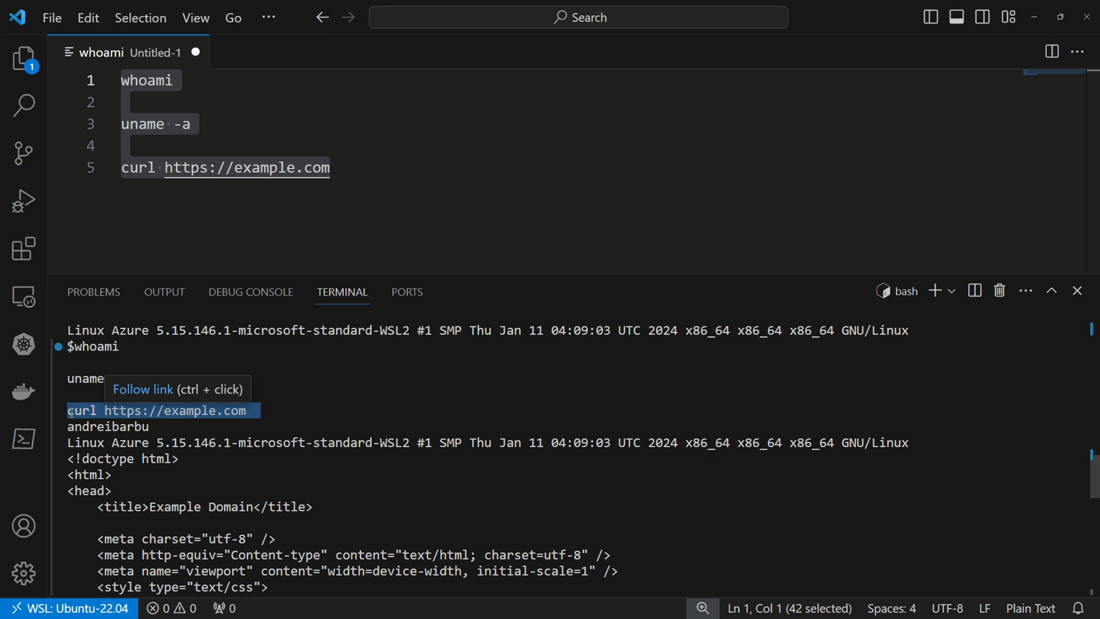
mouse_move(163, 431)
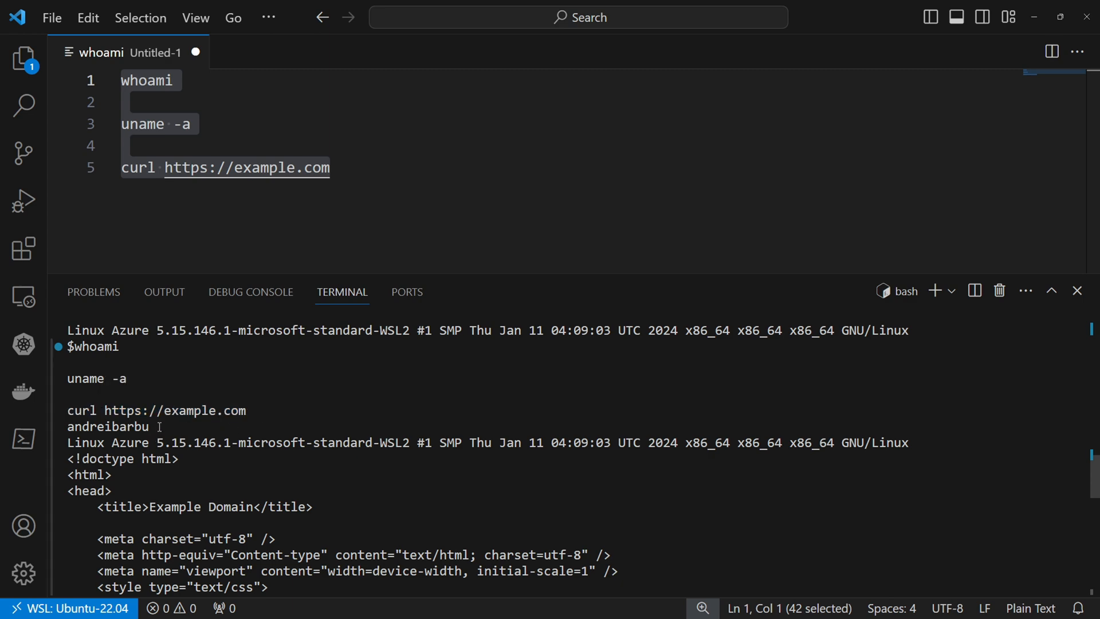
double_click(108, 426)
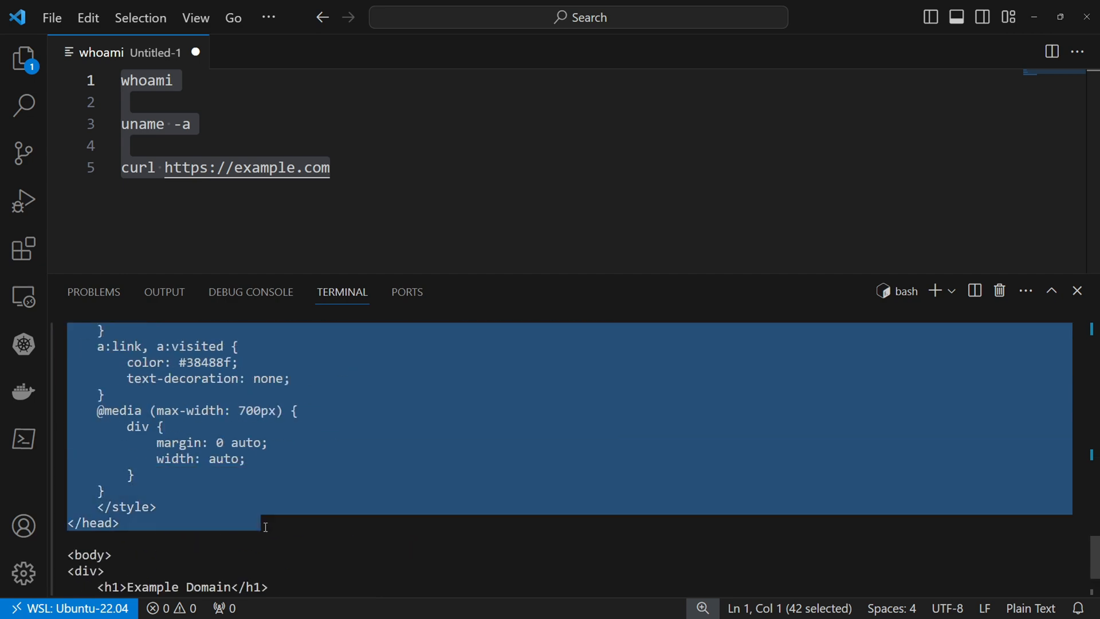
scroll(down, 3)
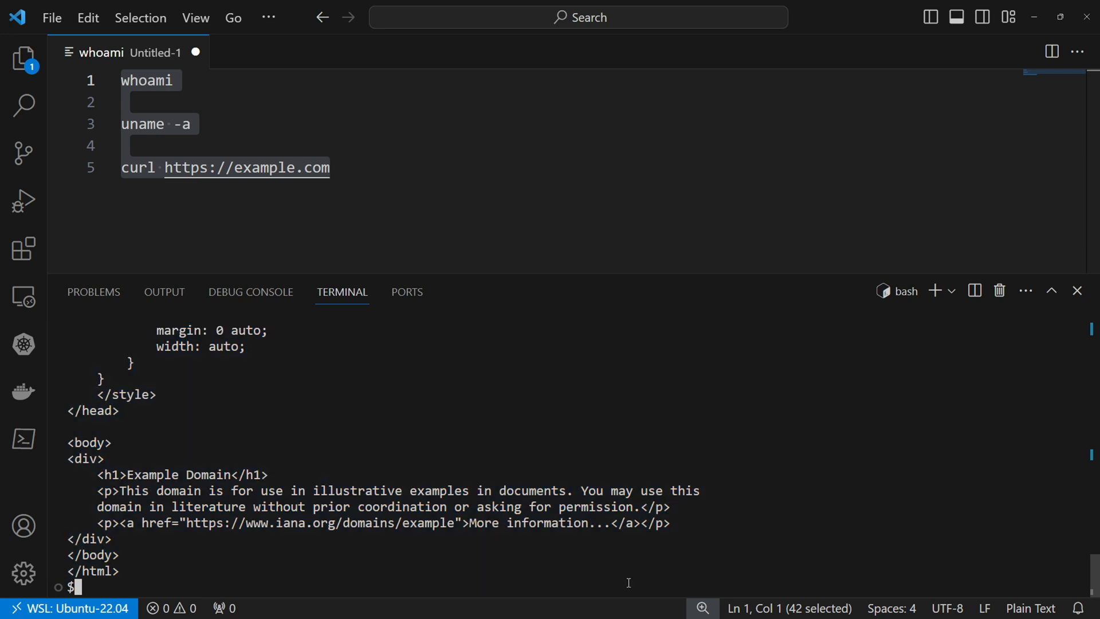